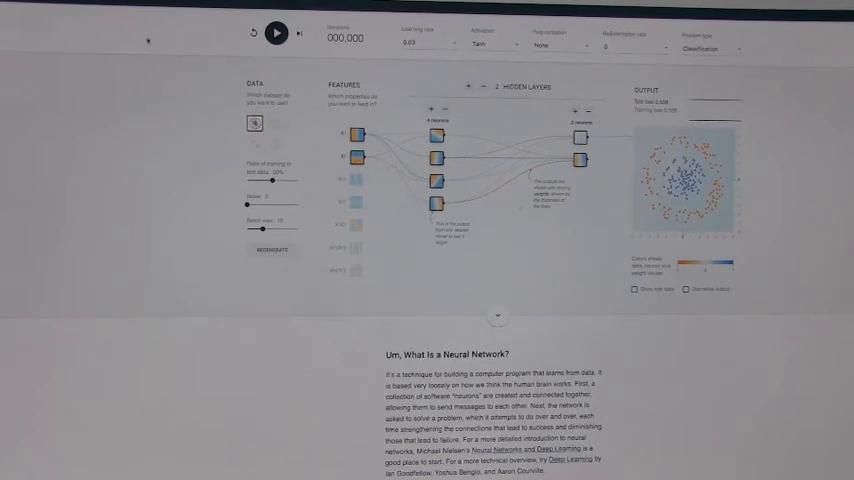
Step: Select the Gaussian two-cluster dataset of orange and blue points as training data
click(276, 32)
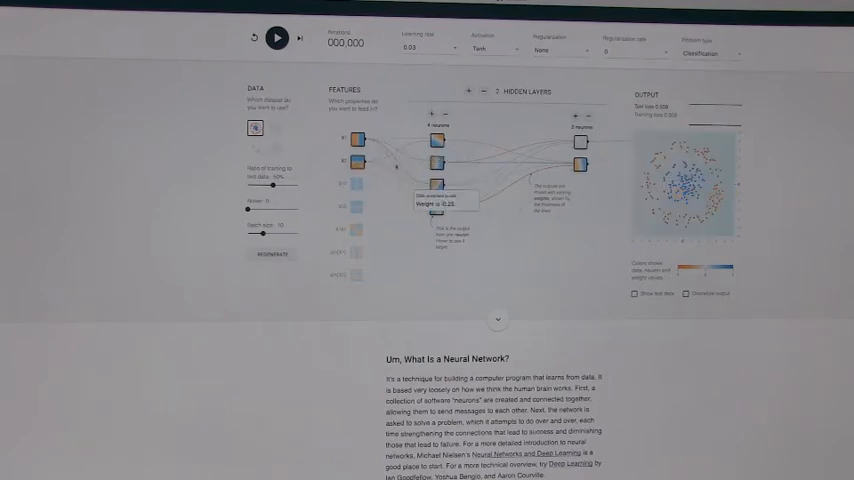
click(276, 36)
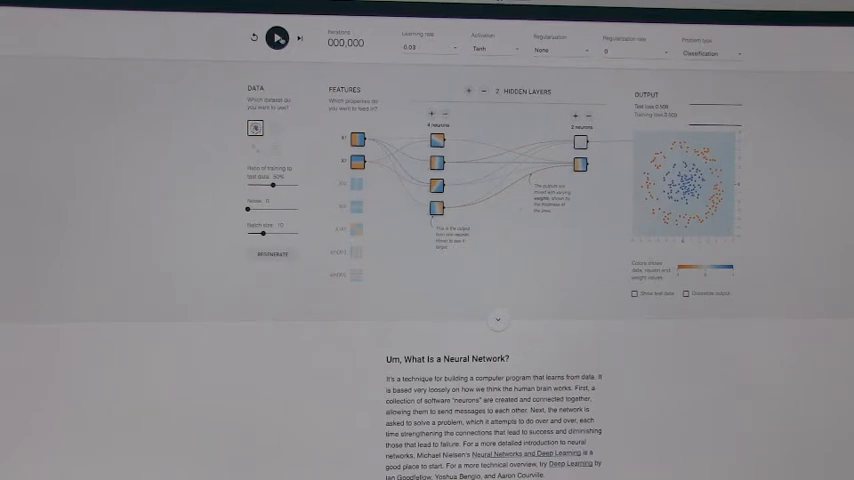
click(276, 38)
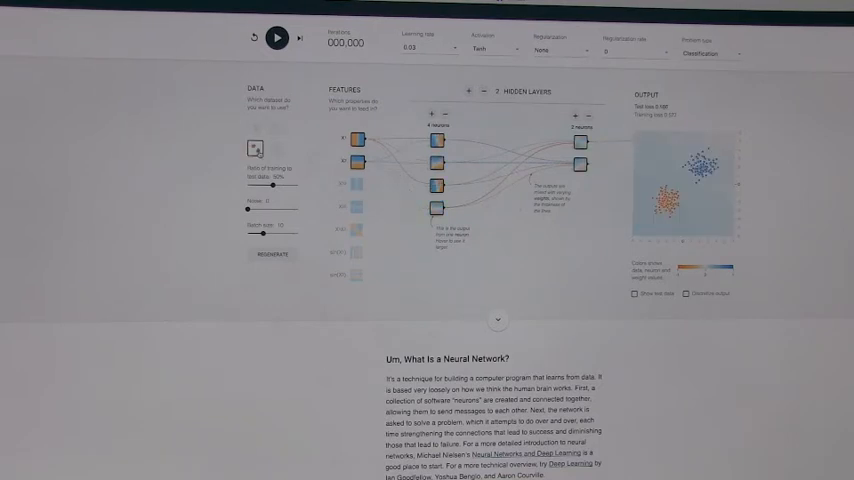
click(276, 148)
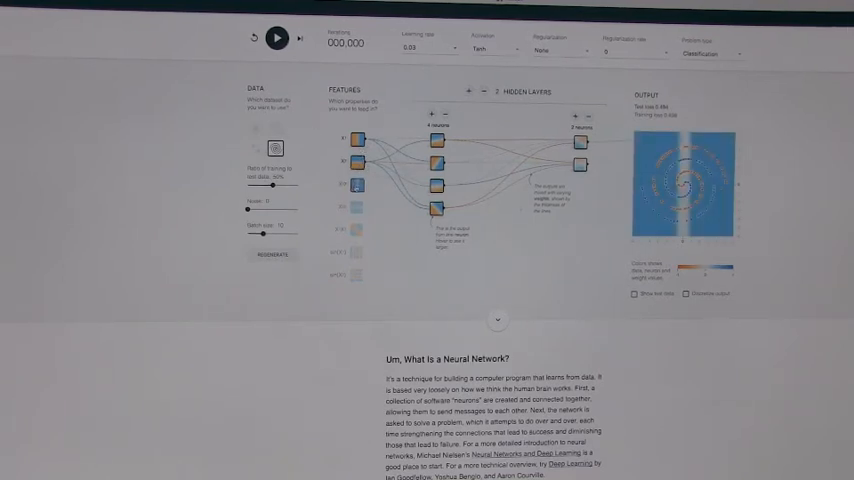
Step: Select the XOR dataset, enable extra input features, and add hidden layers and neurons
click(276, 36)
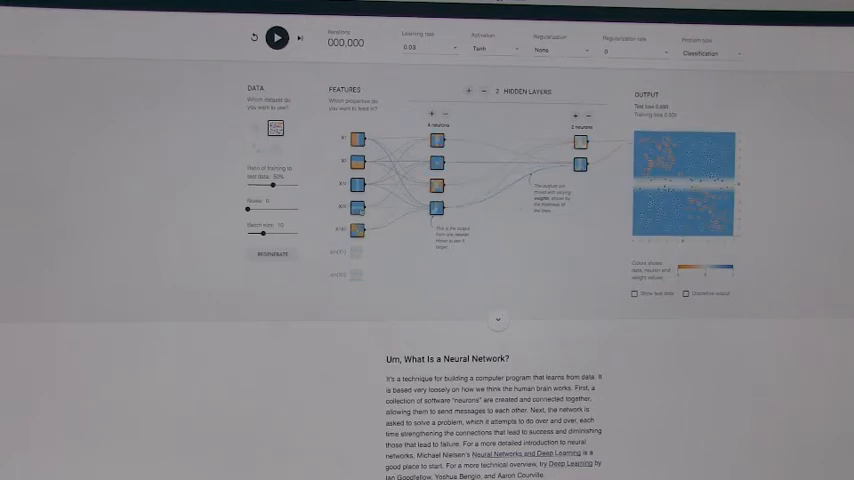
click(276, 36)
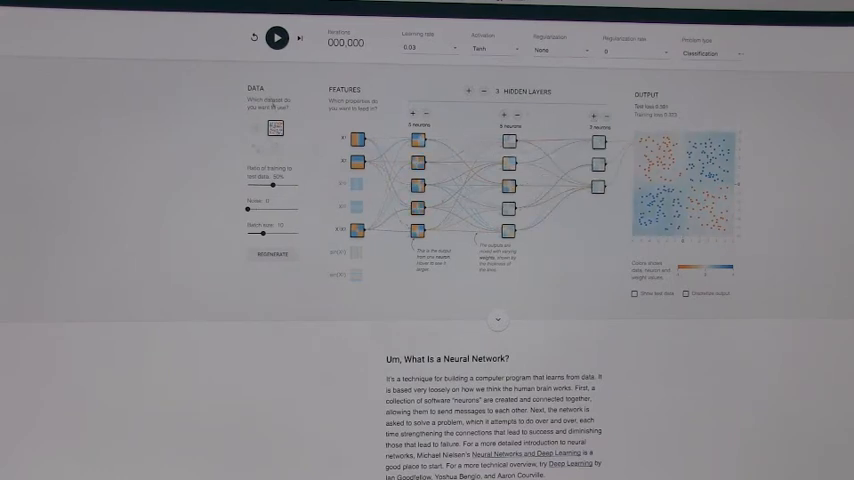
Step: Start training until the output separates the four exclusive-or quadrants
click(276, 38)
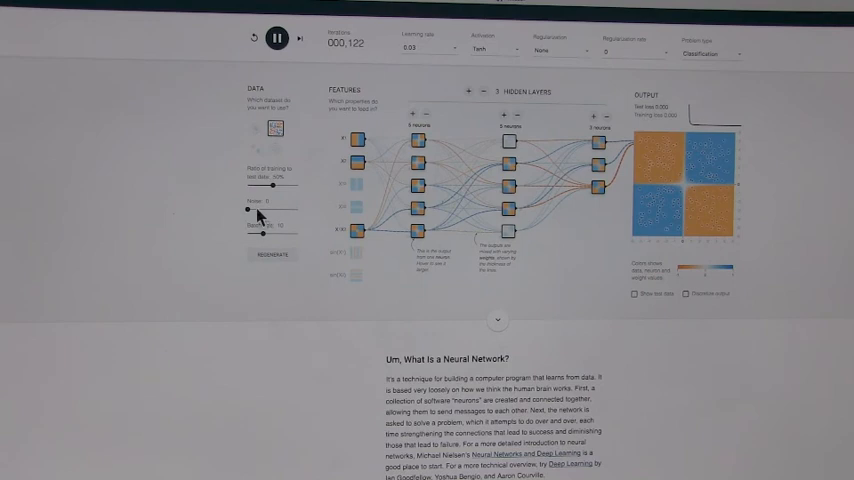
Step: Reset the network, retrain until the four quadrants reappear, then pause near epoch 93
click(254, 38)
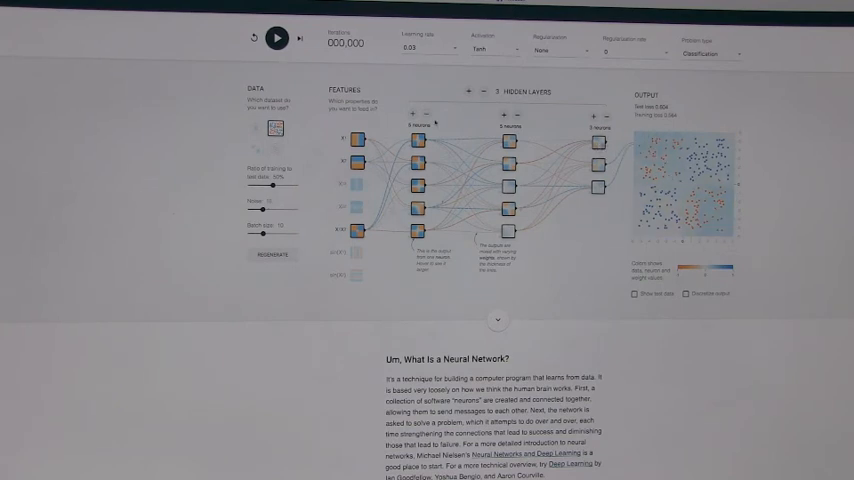
click(276, 38)
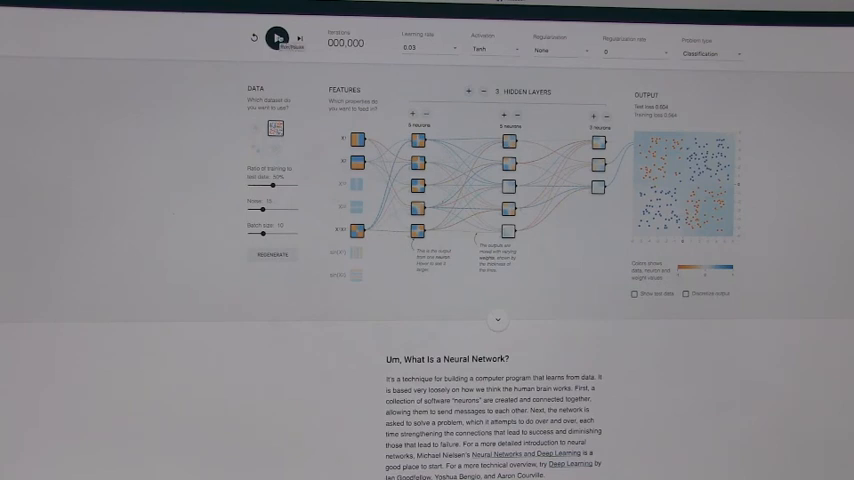
click(276, 38)
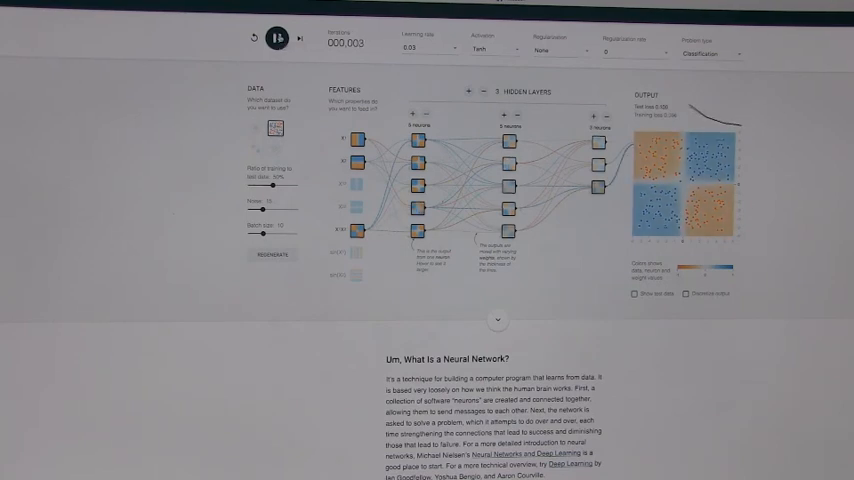
click(276, 38)
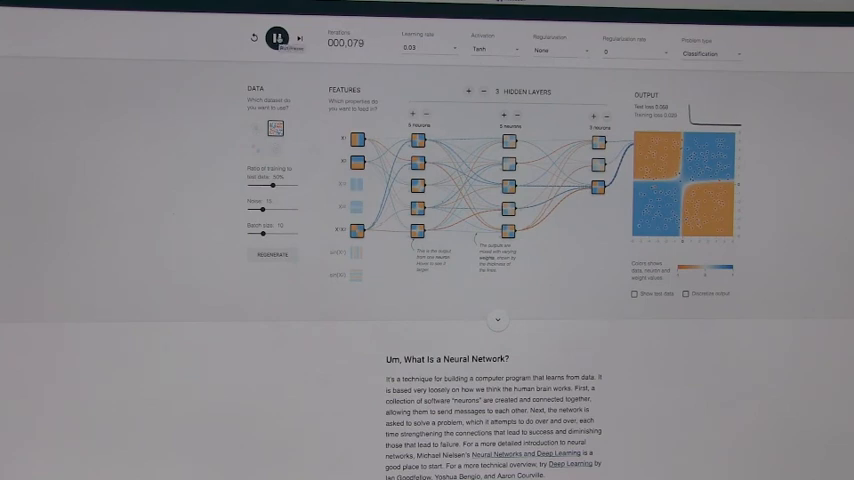
click(276, 38)
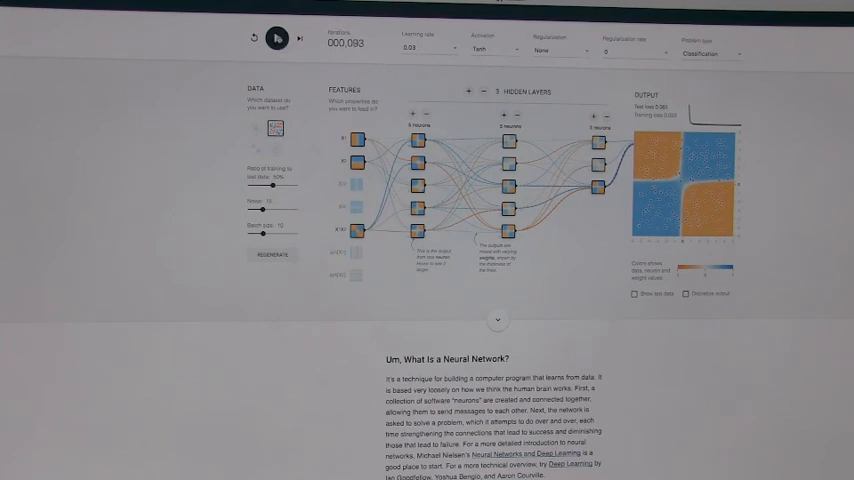
click(276, 38)
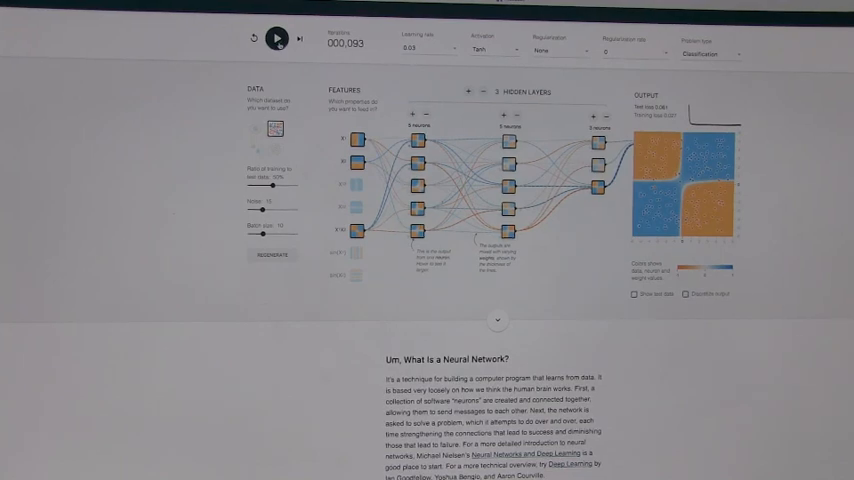